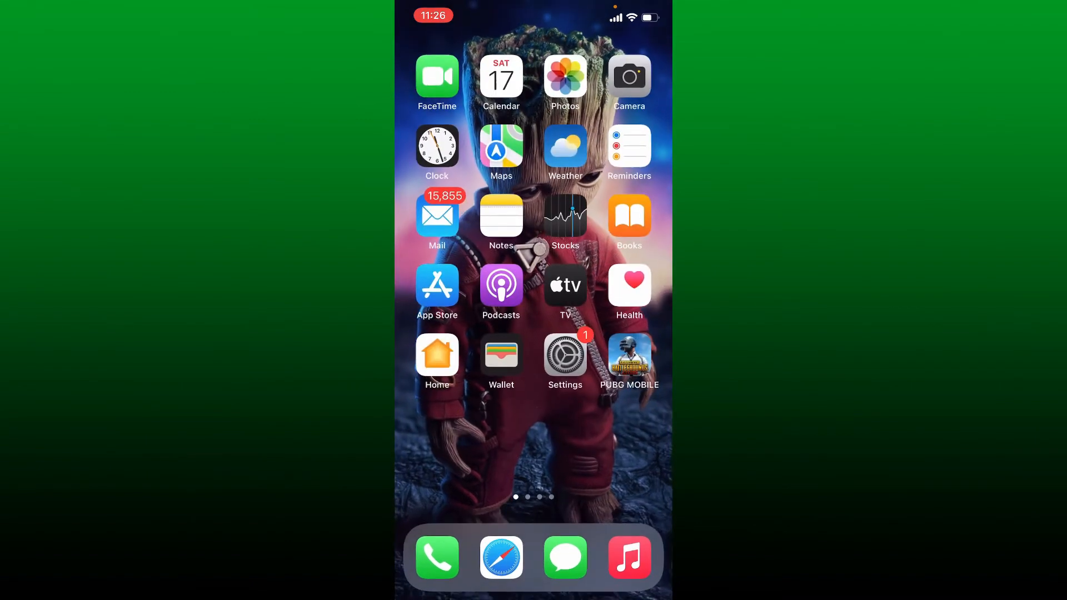
Step: Search the App Store for 'timder' and download Tinder - Dating & Meet People
click(436, 284)
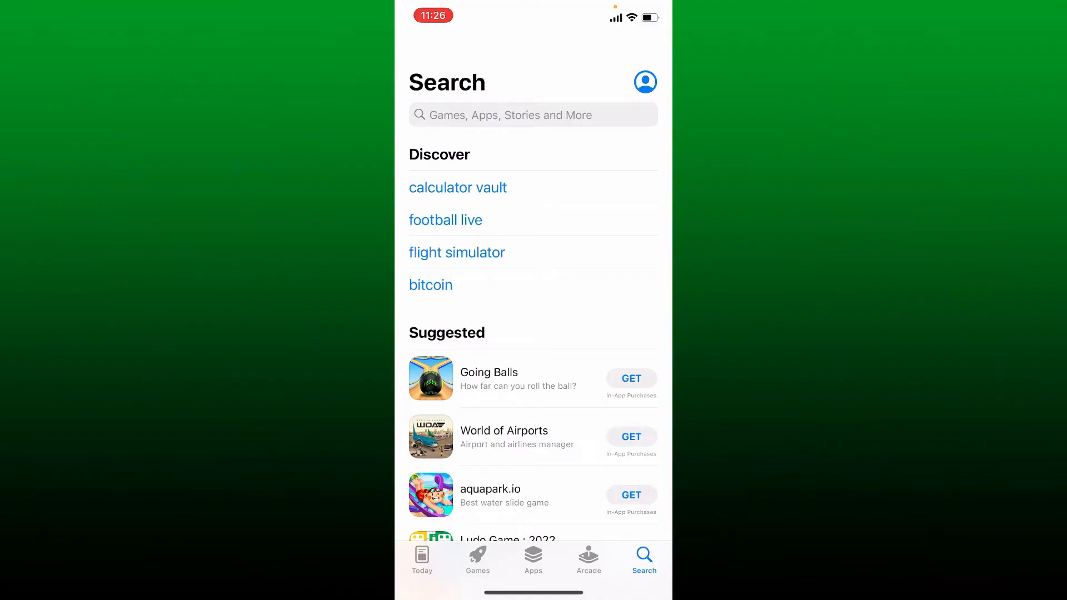
click(533, 115)
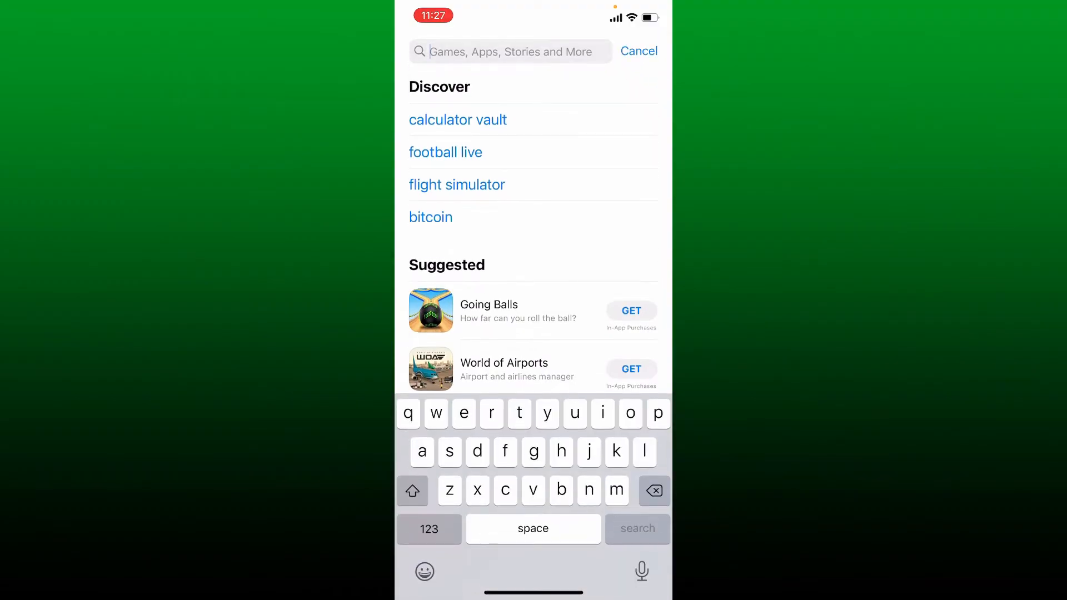
text(timder)
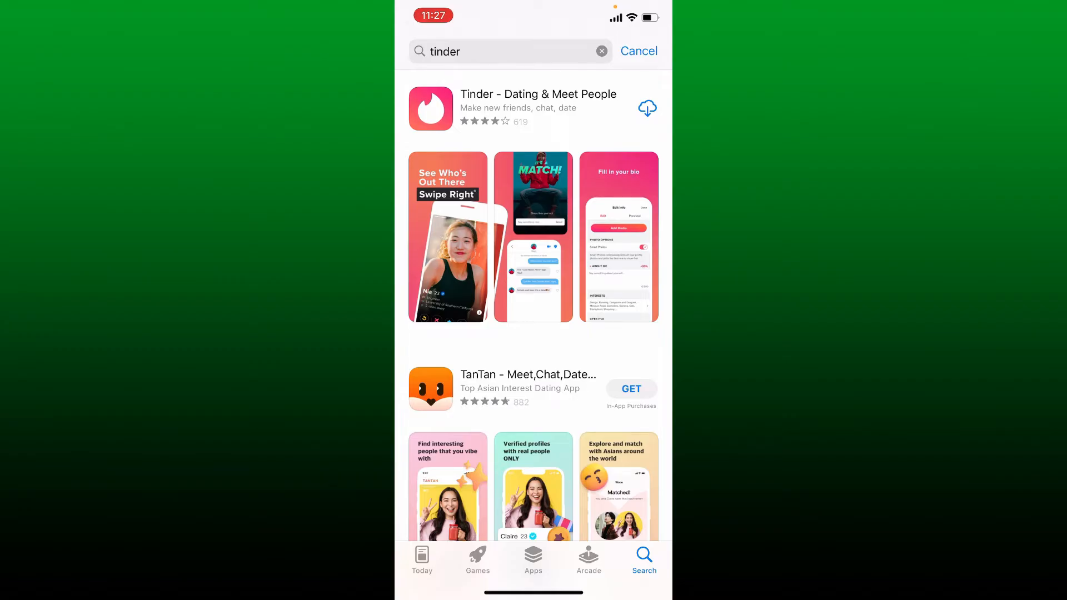
click(538, 94)
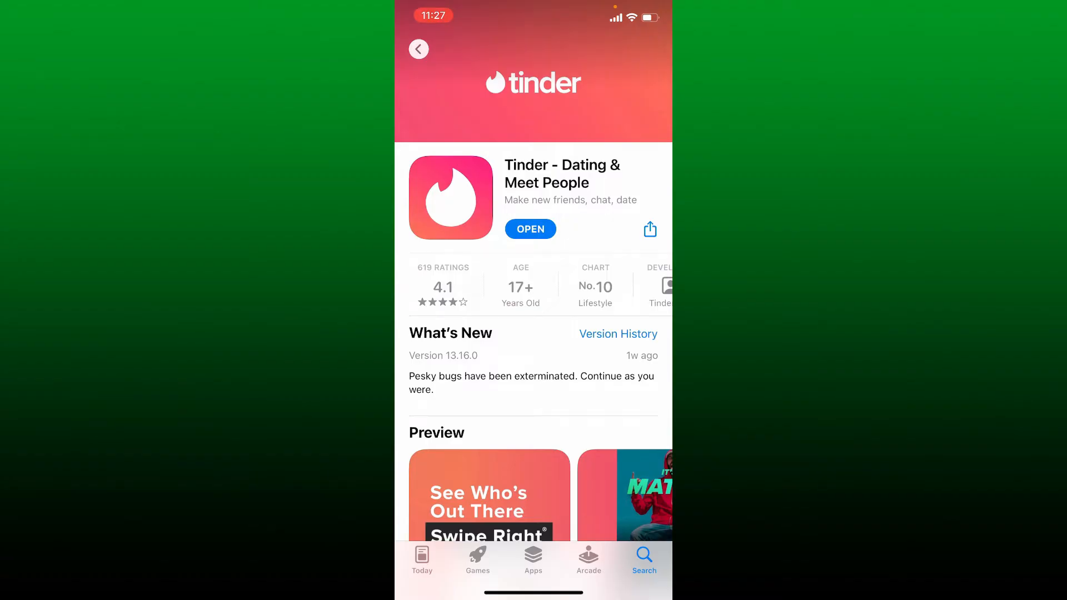
Step: Launch Tinder, choose phone-number sign-up, search country codes for 'Nep', and keep Nepal's +977
click(531, 228)
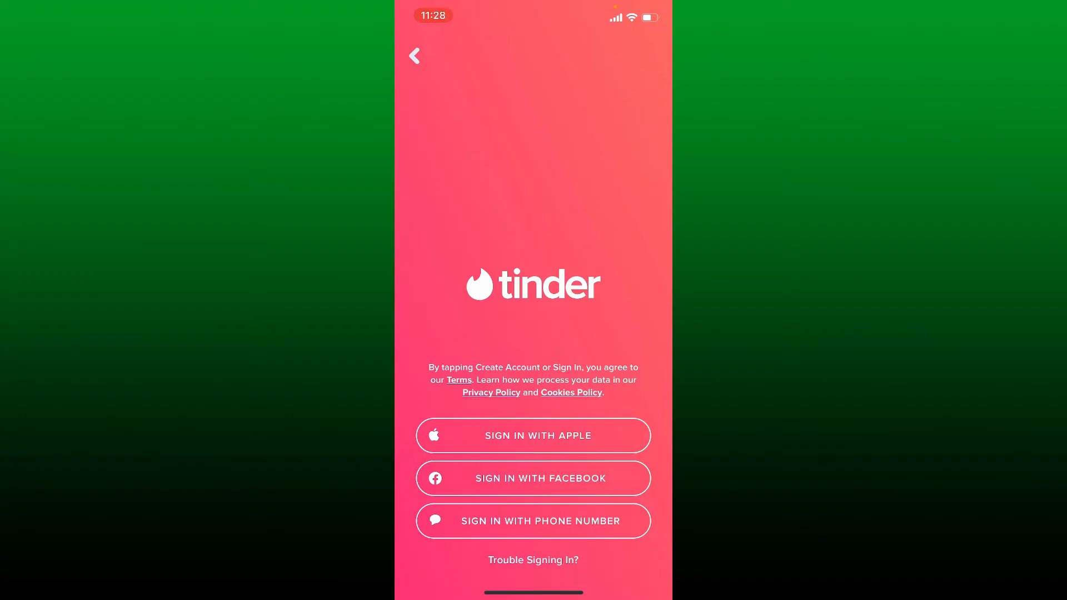
click(413, 56)
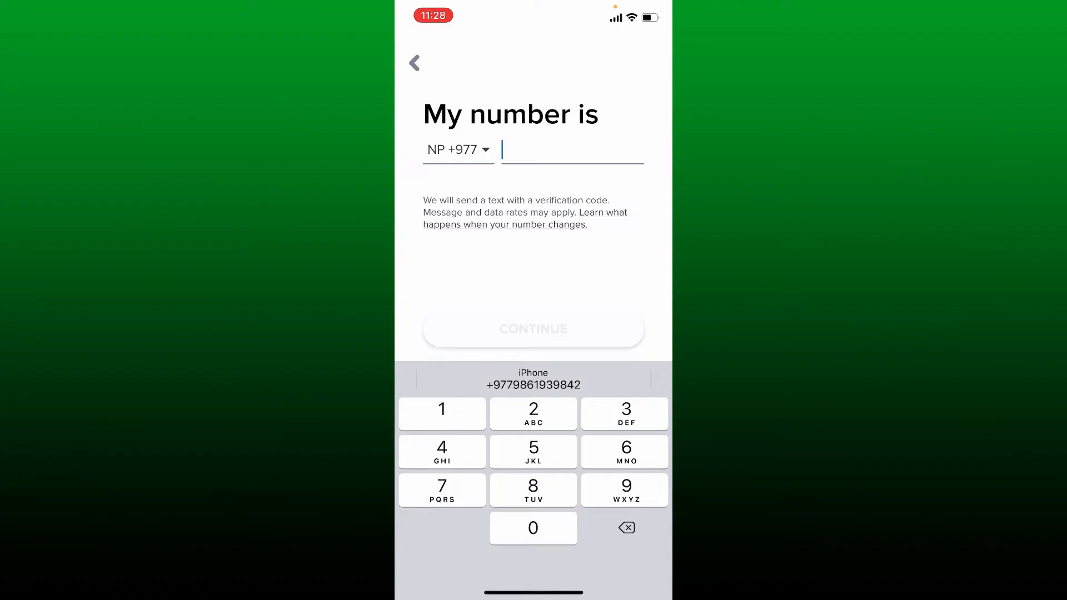
click(458, 150)
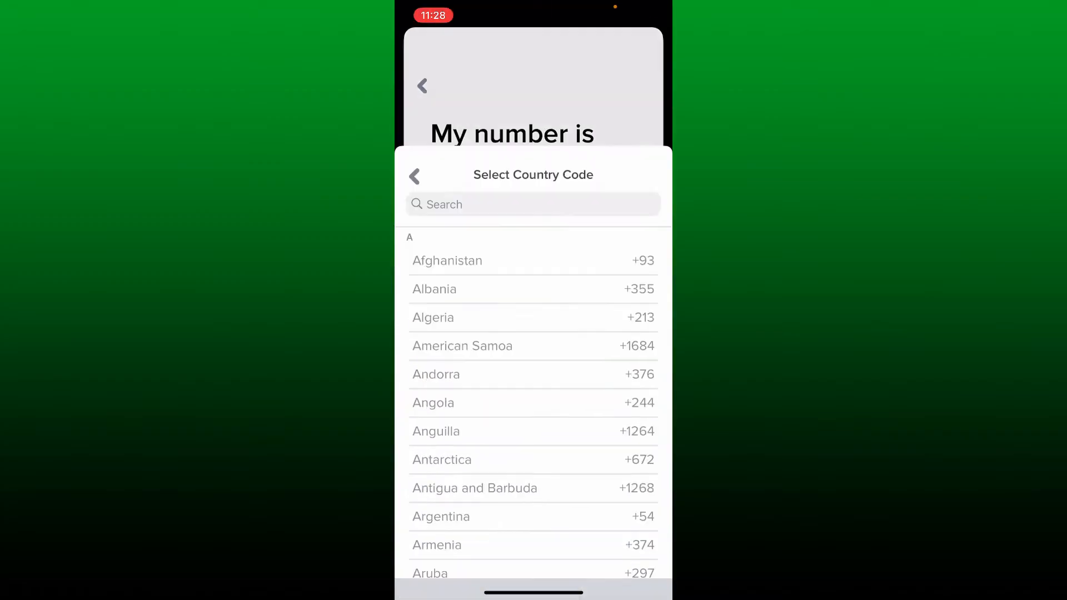
click(533, 204)
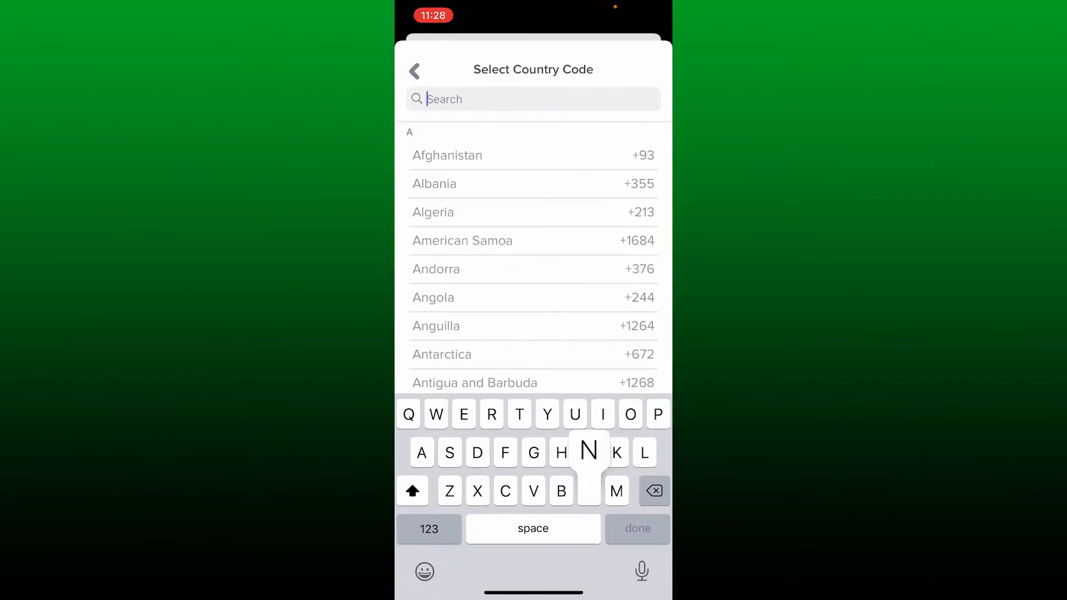
text(Nep)
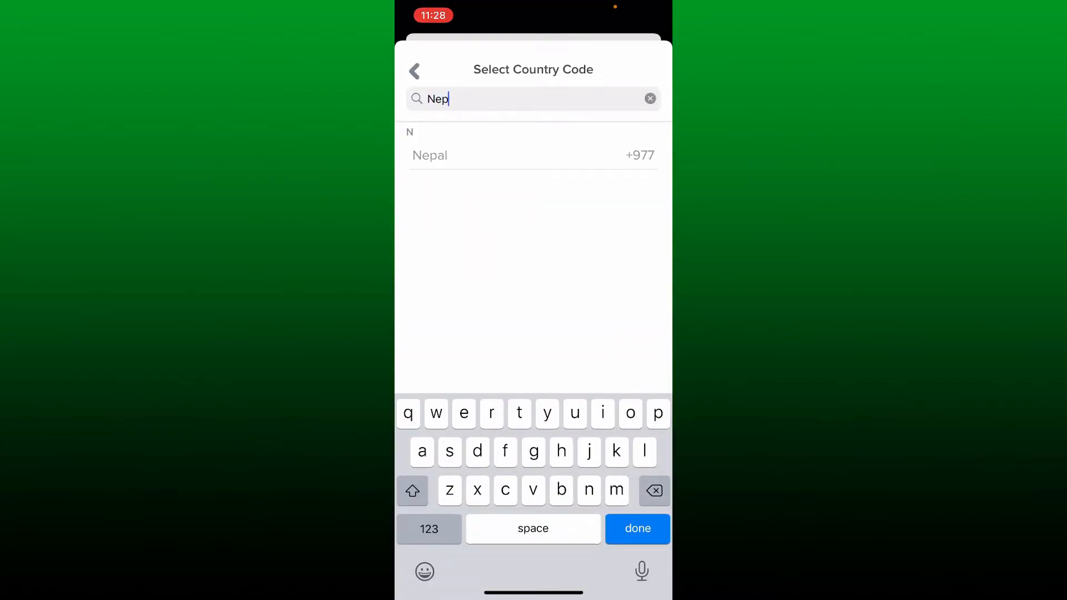
click(649, 99)
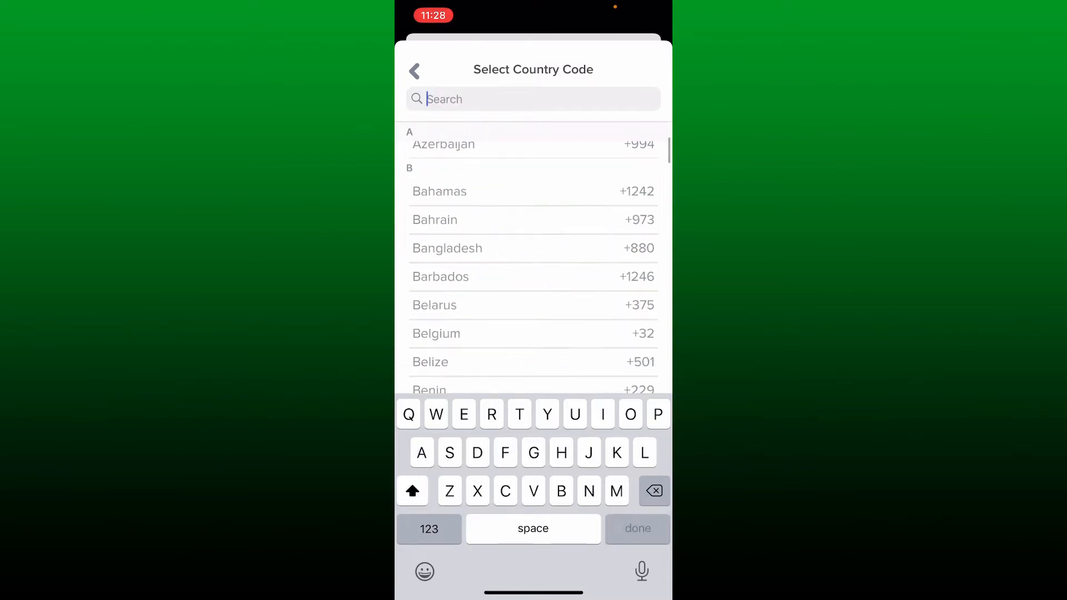
click(414, 70)
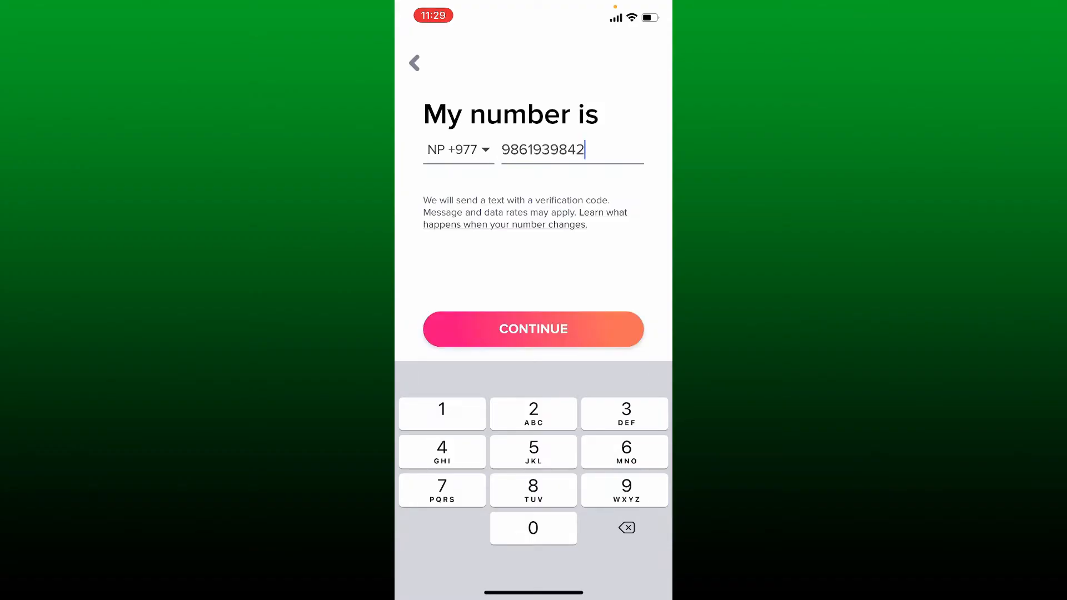
click(533, 328)
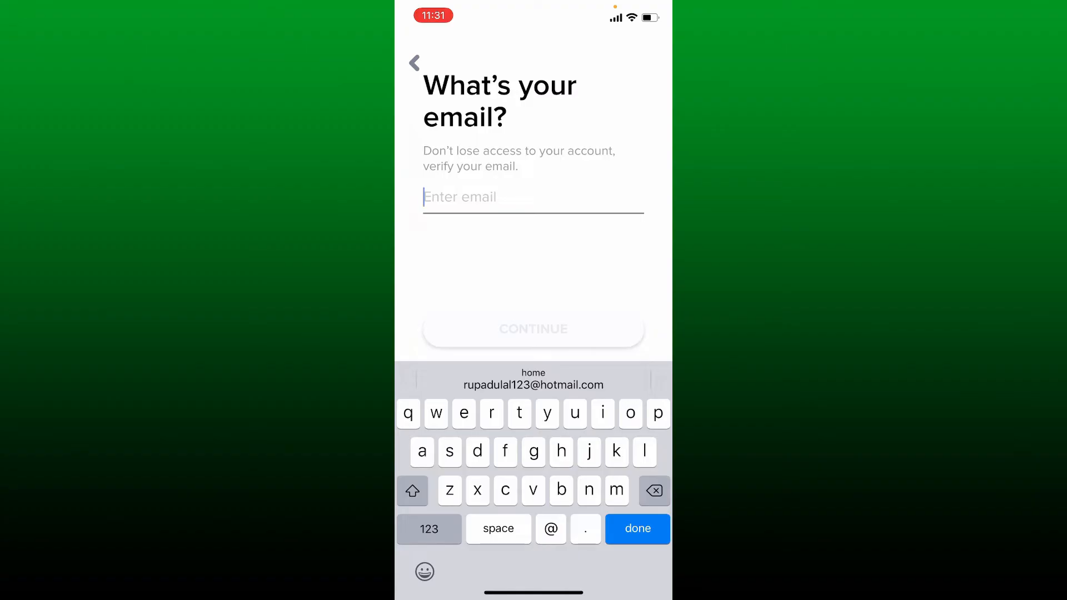
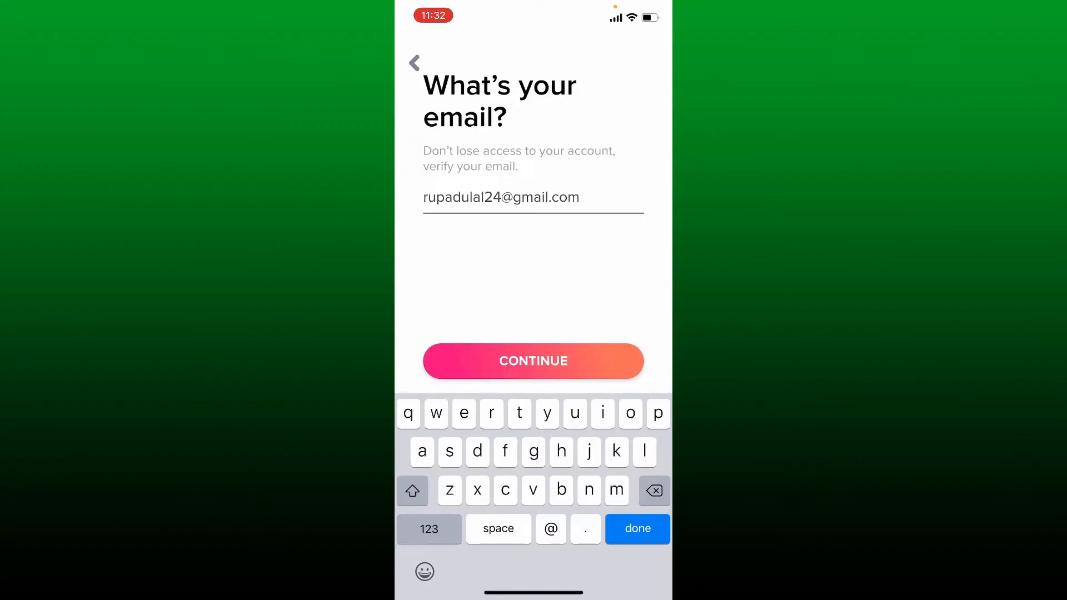
click(533, 361)
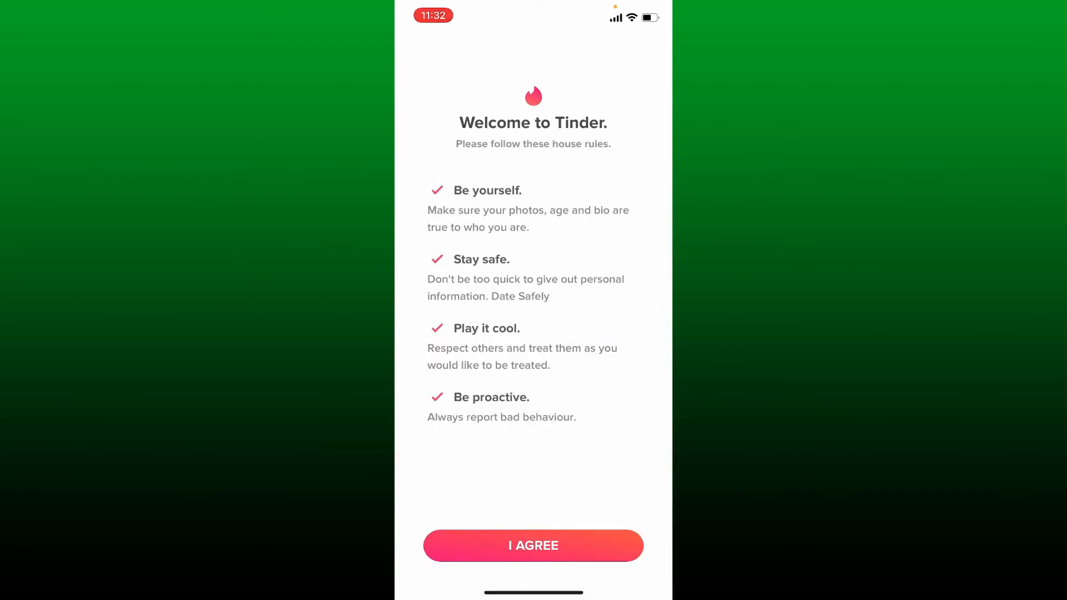
click(533, 546)
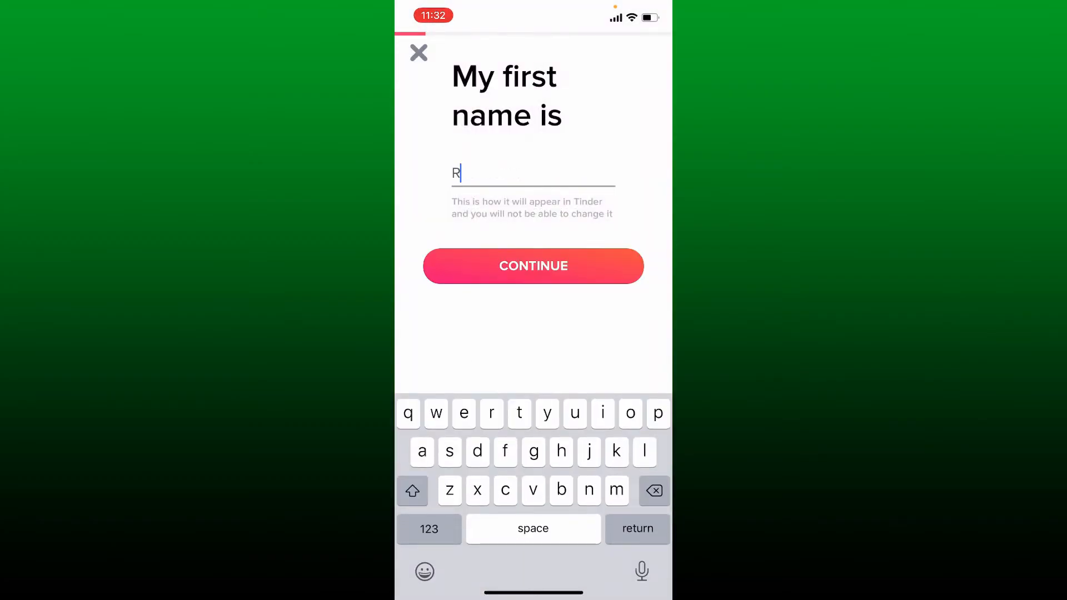
text(upa)
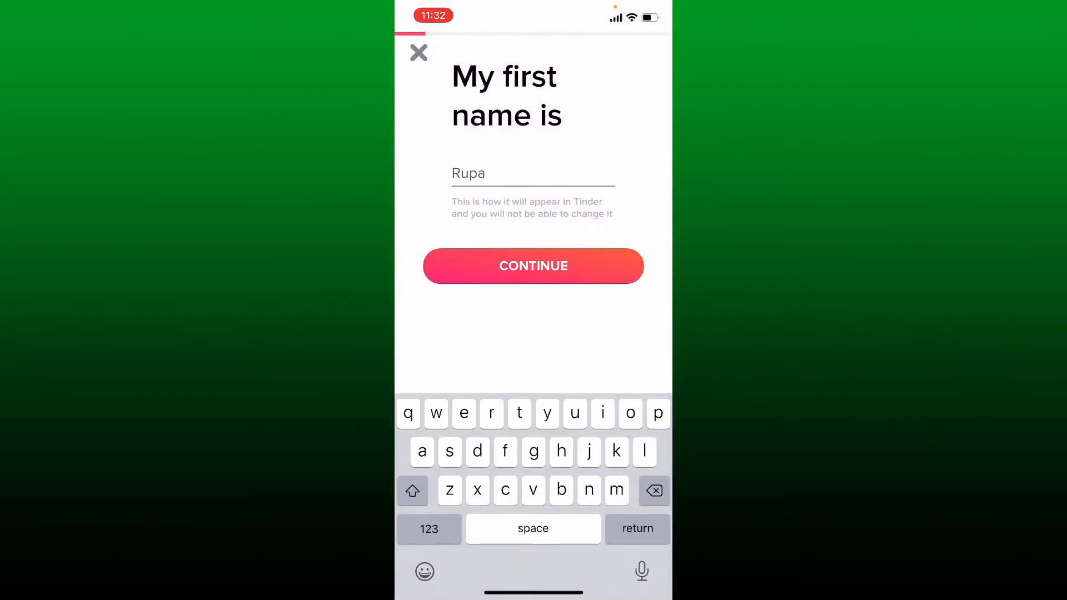
Step: Confirm the name and birthday, then choose woman as gender, hidden from the profile
click(533, 266)
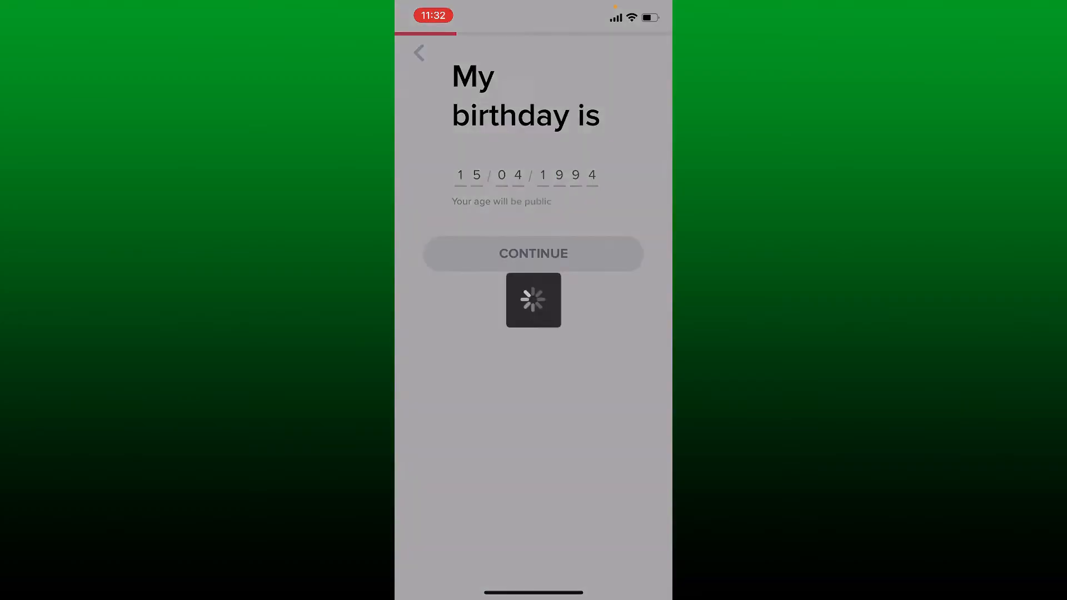
click(533, 253)
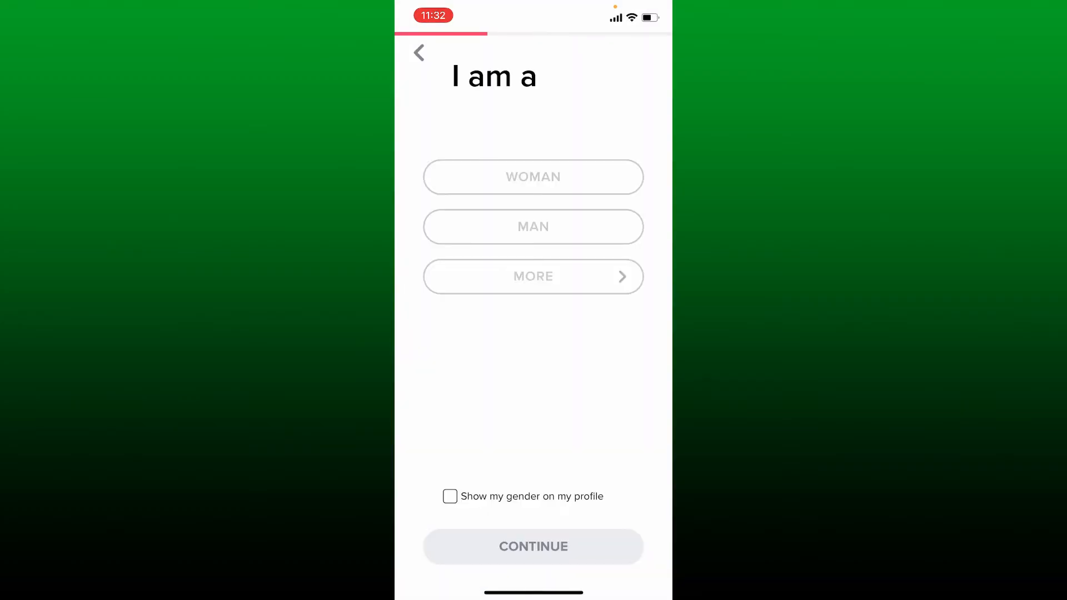
click(533, 176)
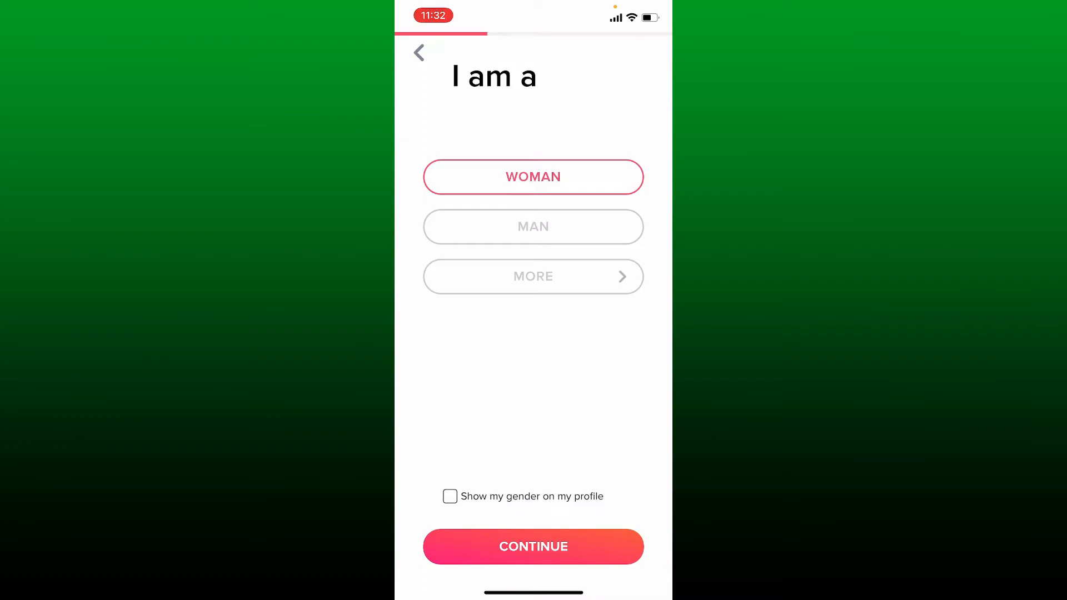
click(449, 497)
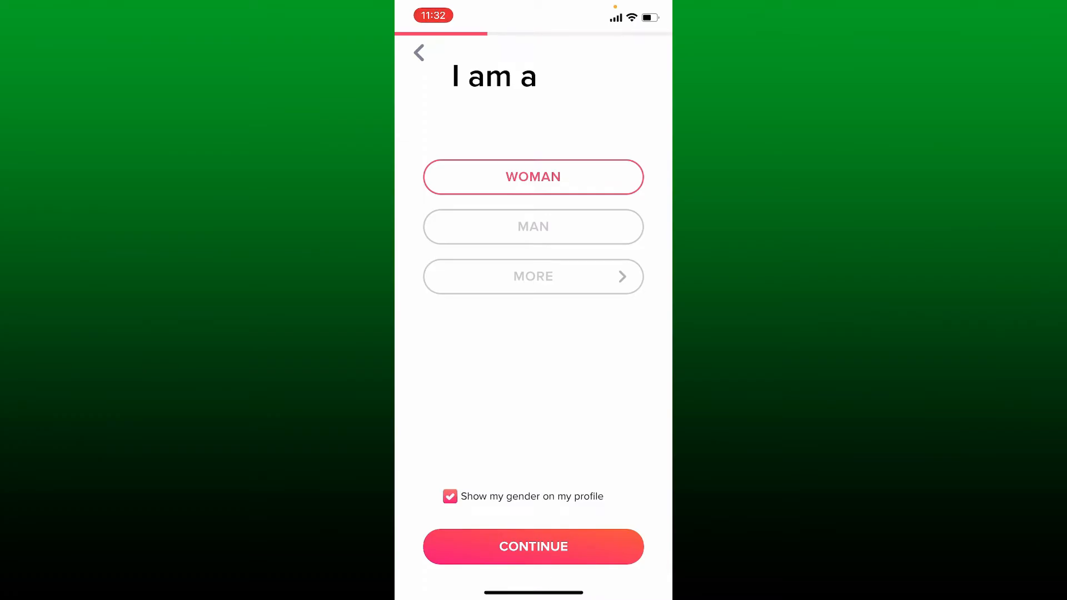
click(449, 496)
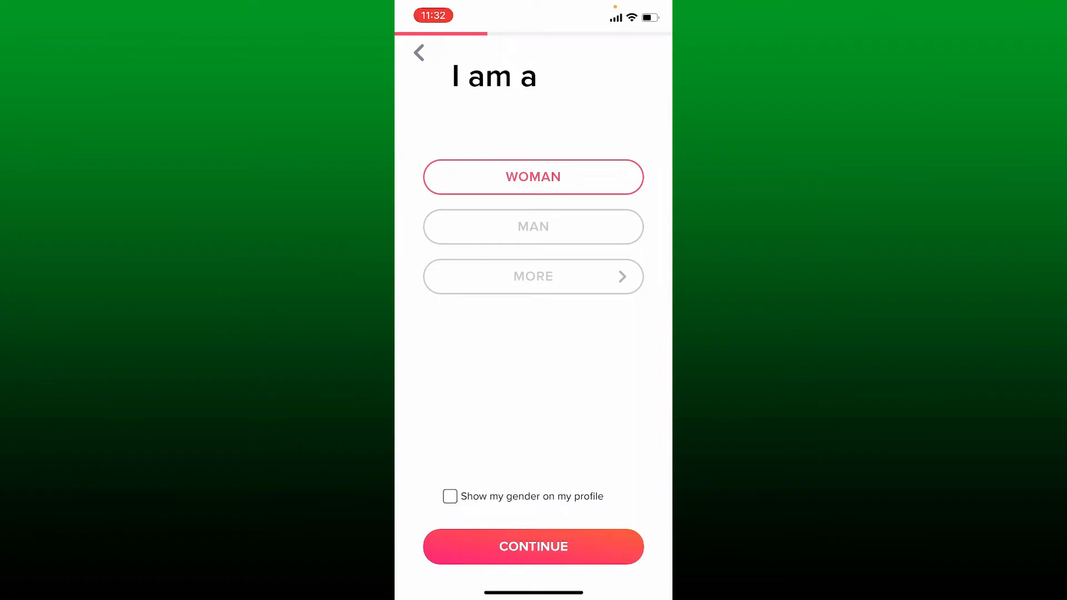
click(533, 546)
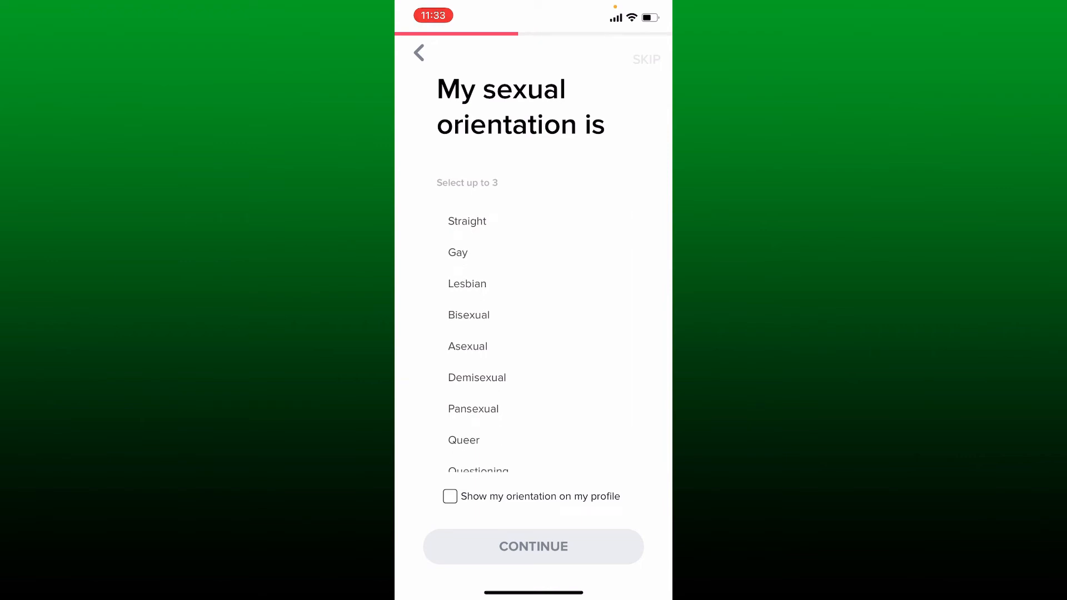
Step: Set sexual orientation to Straight and choose to be shown men
click(467, 220)
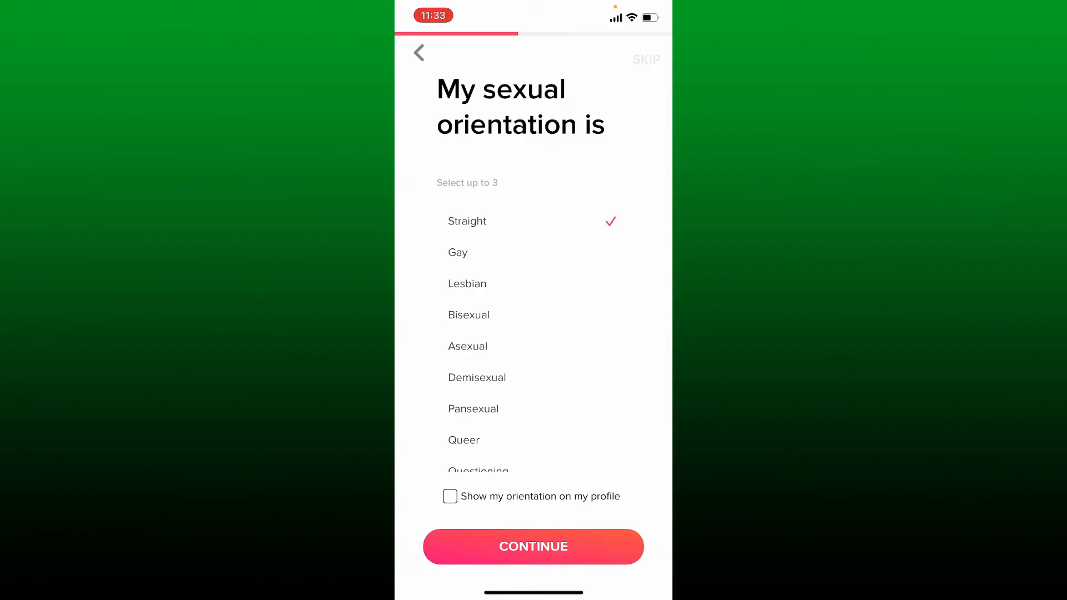
click(533, 546)
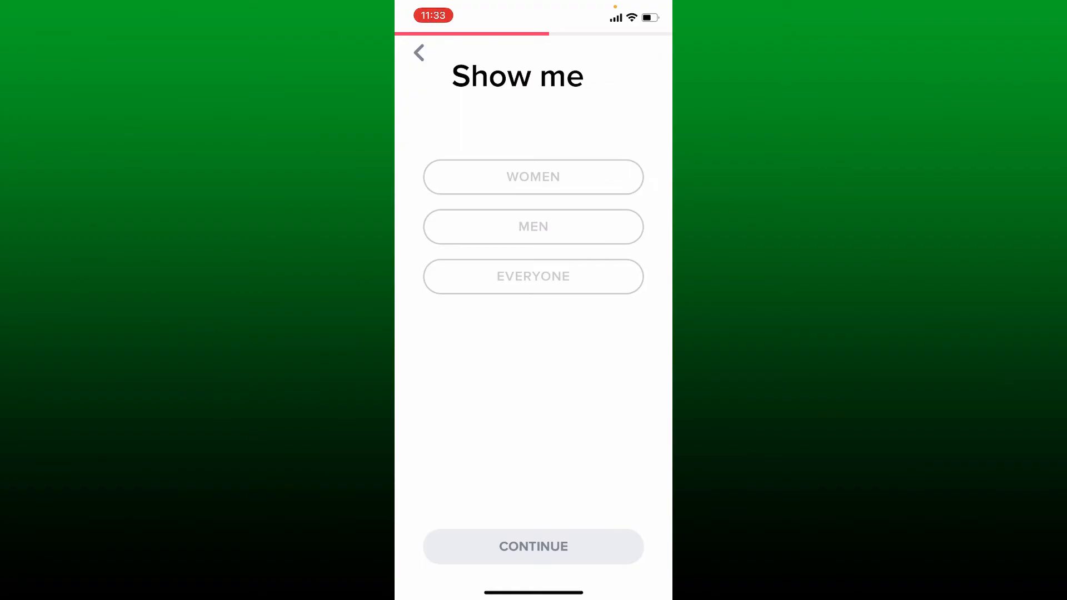
click(533, 227)
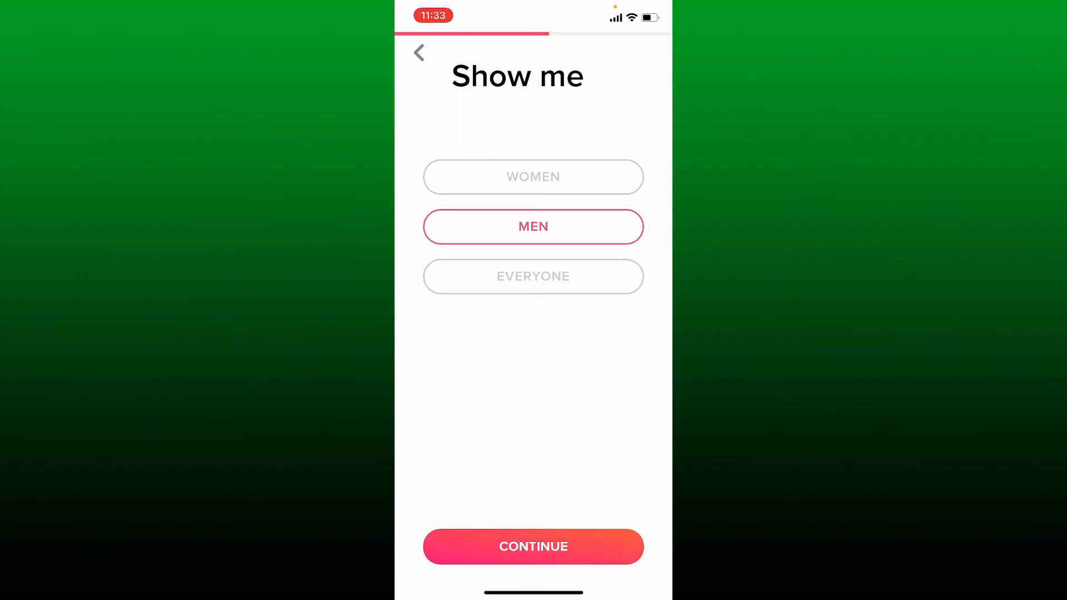
click(533, 547)
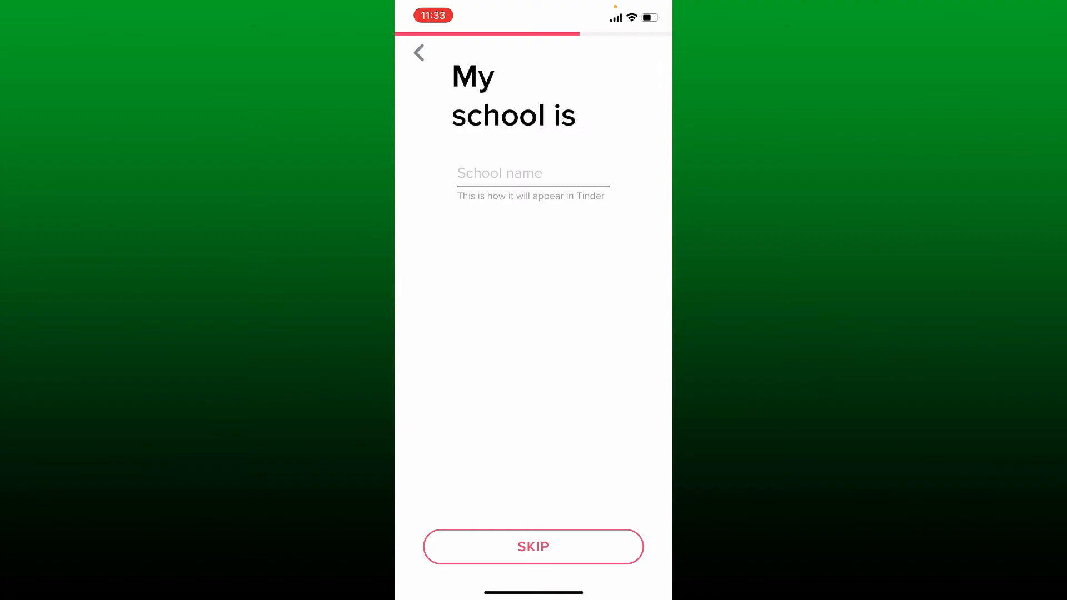
Step: Skip the school name and pick five interests, including '90s kid and Self-care
click(533, 546)
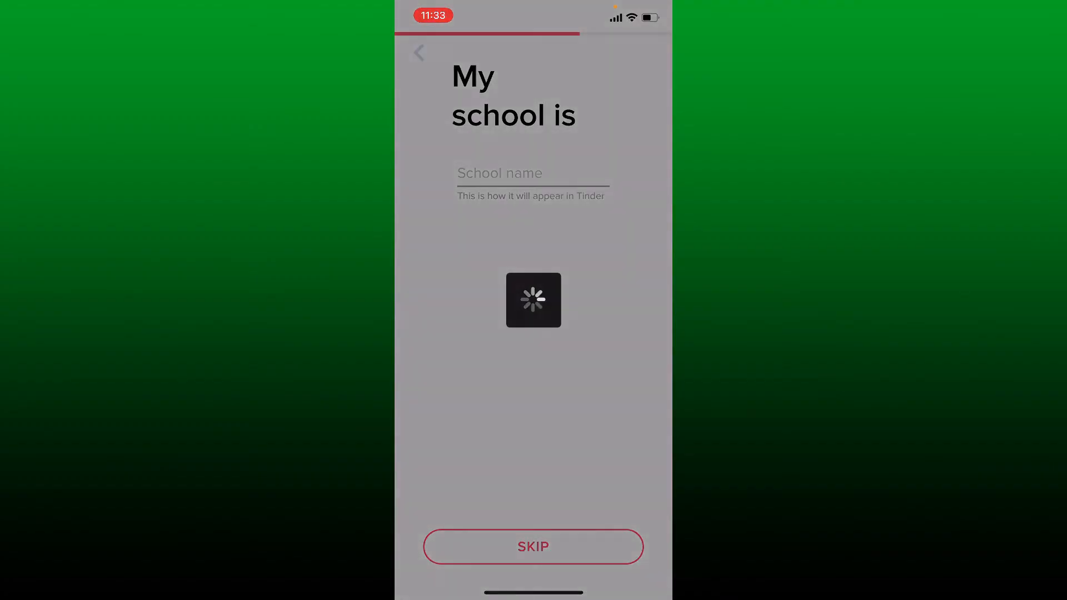
click(533, 546)
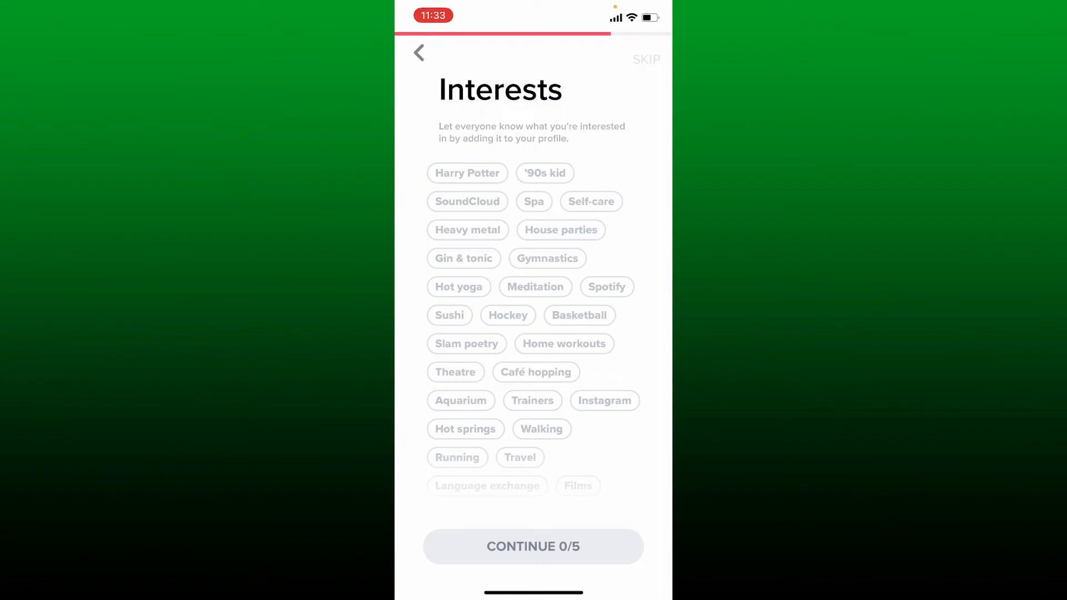
click(590, 202)
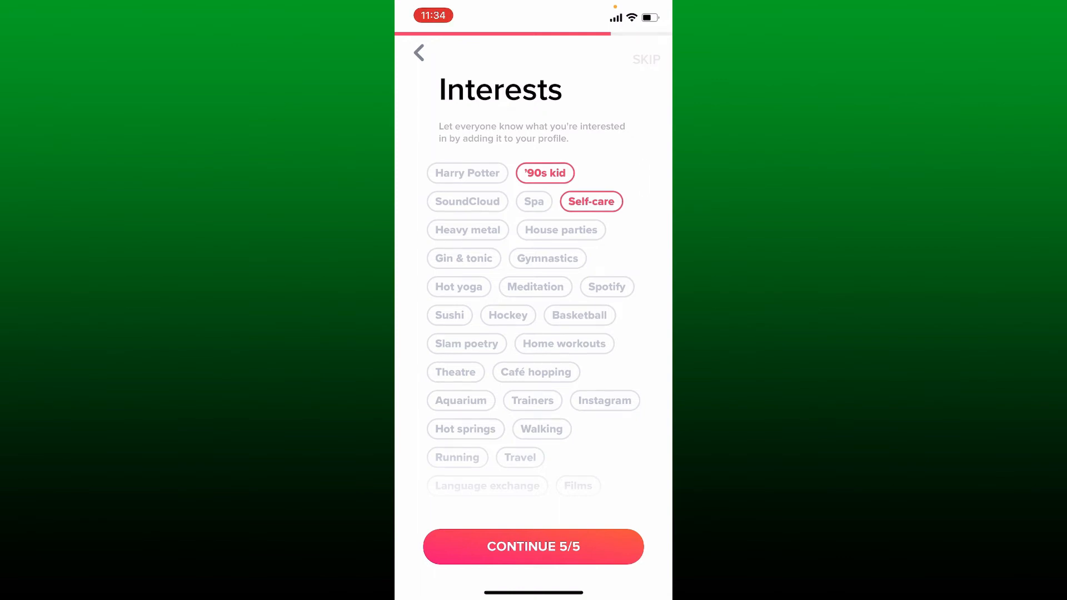
click(533, 547)
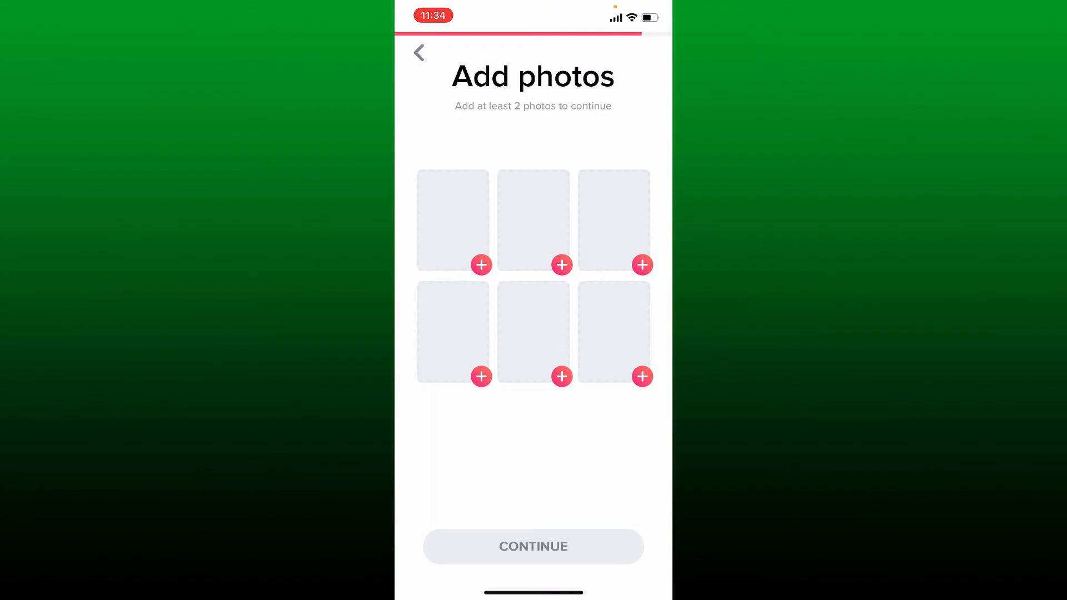
Step: Add two photos from the Gallery to the profile's photo slots and continue
click(482, 264)
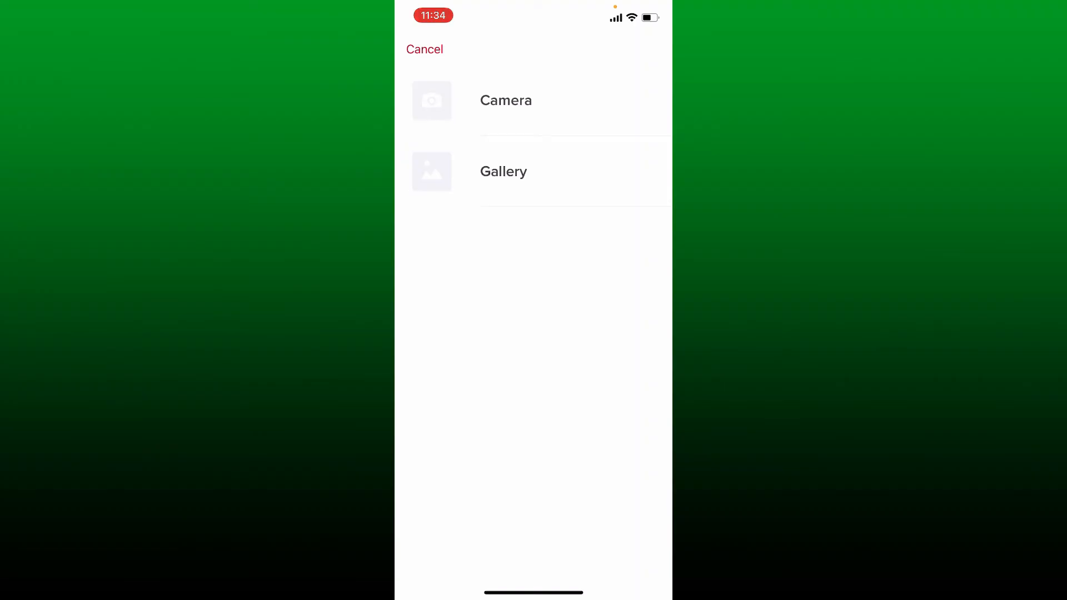
click(503, 171)
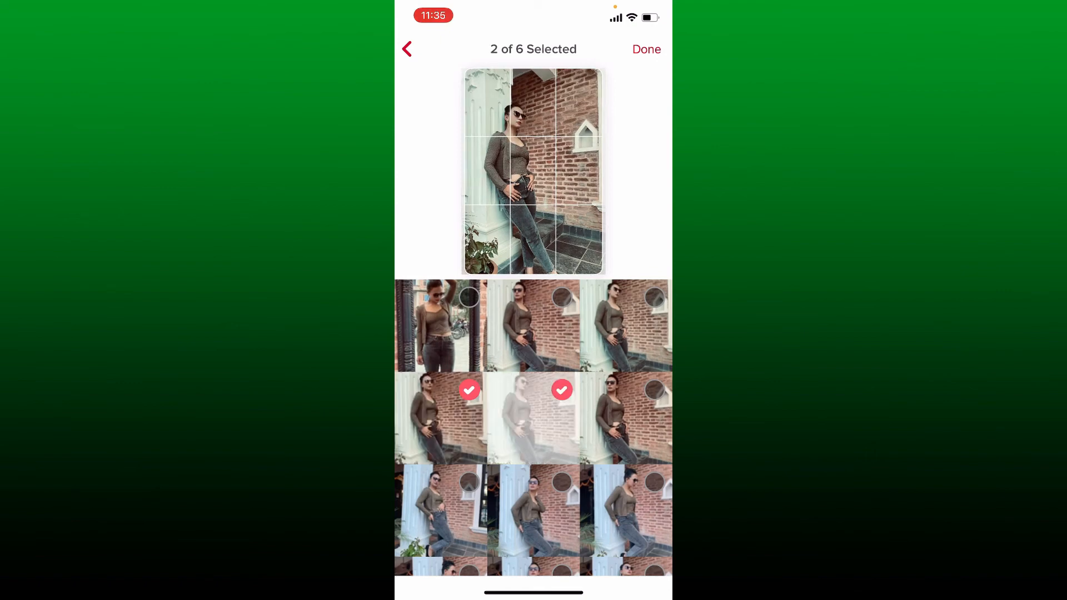
click(645, 49)
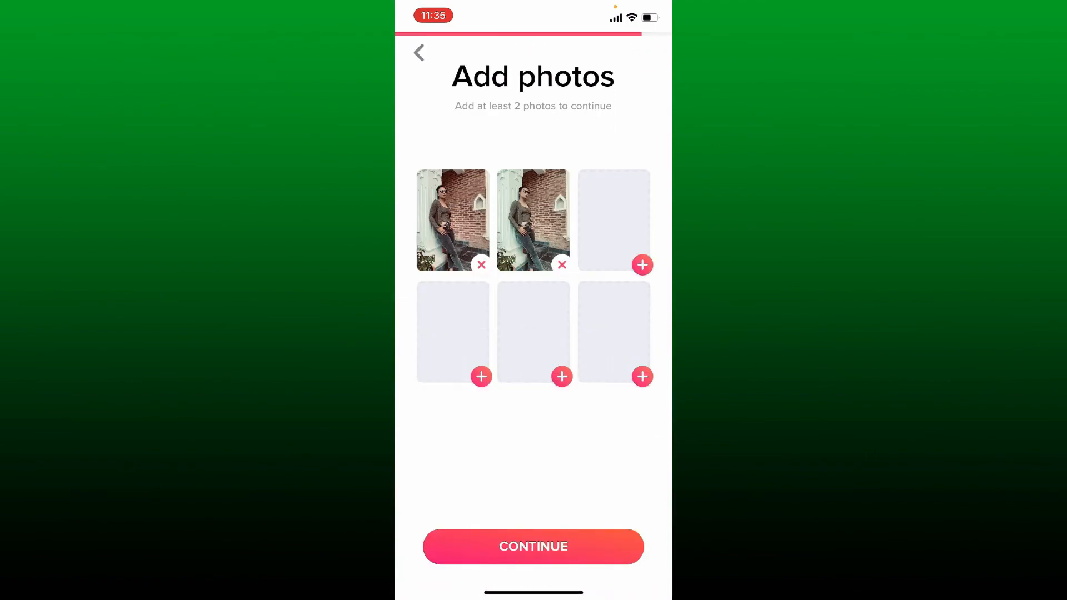
click(533, 546)
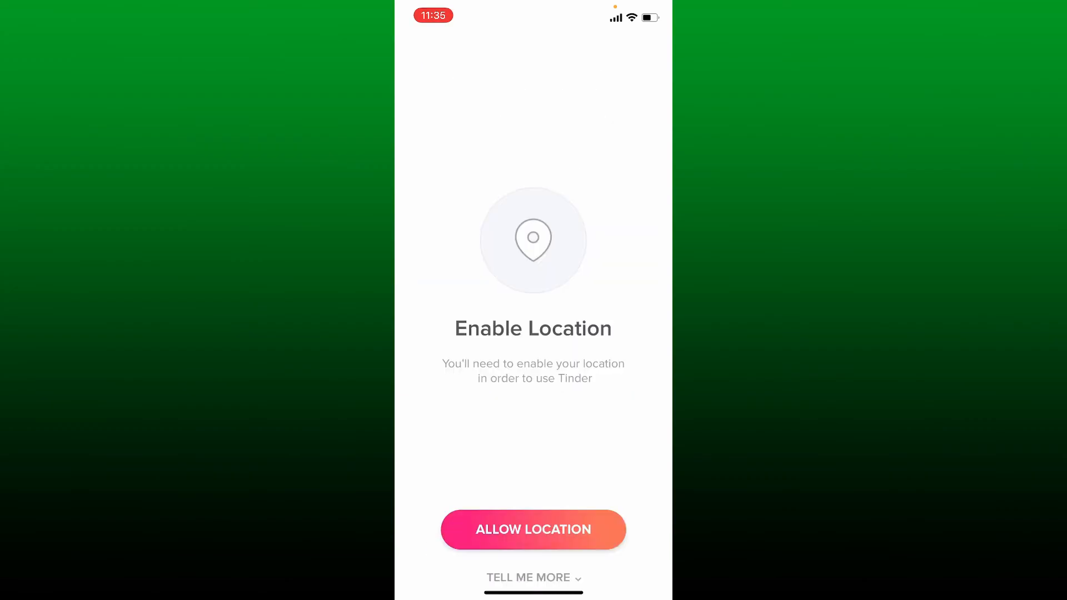
Step: Allow Tinder to use the phone's location through ALLOW LOCATION and the iOS prompt
click(533, 530)
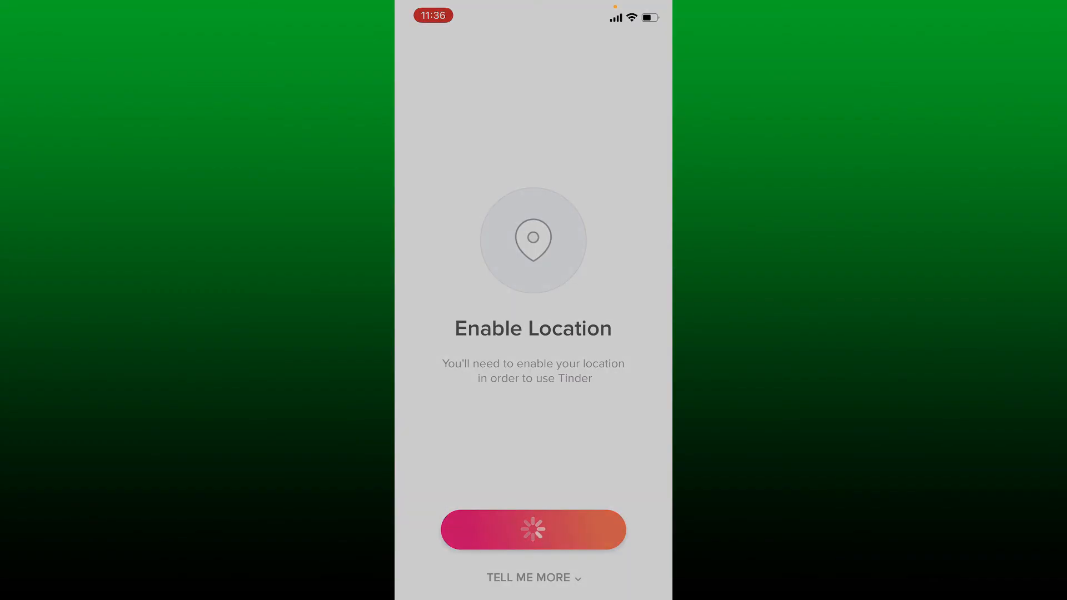
click(533, 530)
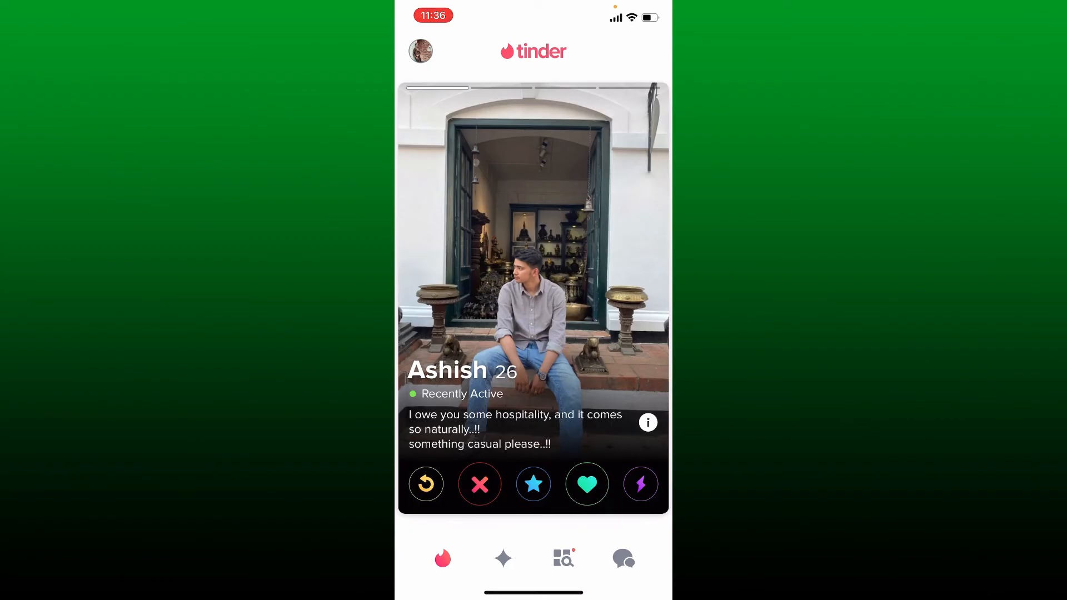
Step: Like a profile card, decline the Tinder Gold offer with NO THANKS, then pass on the next profile
click(587, 484)
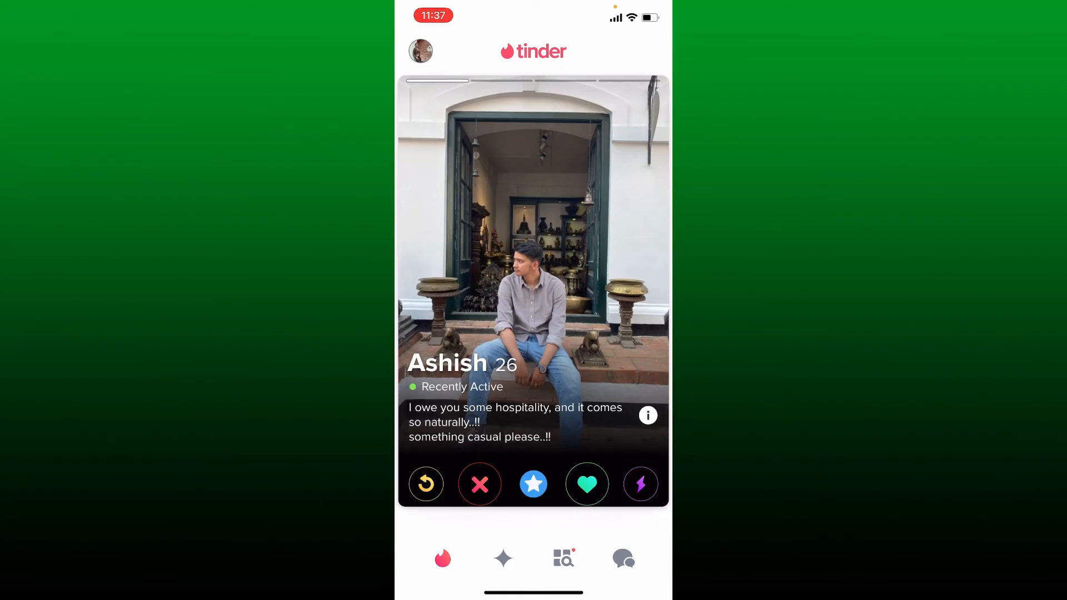
click(532, 484)
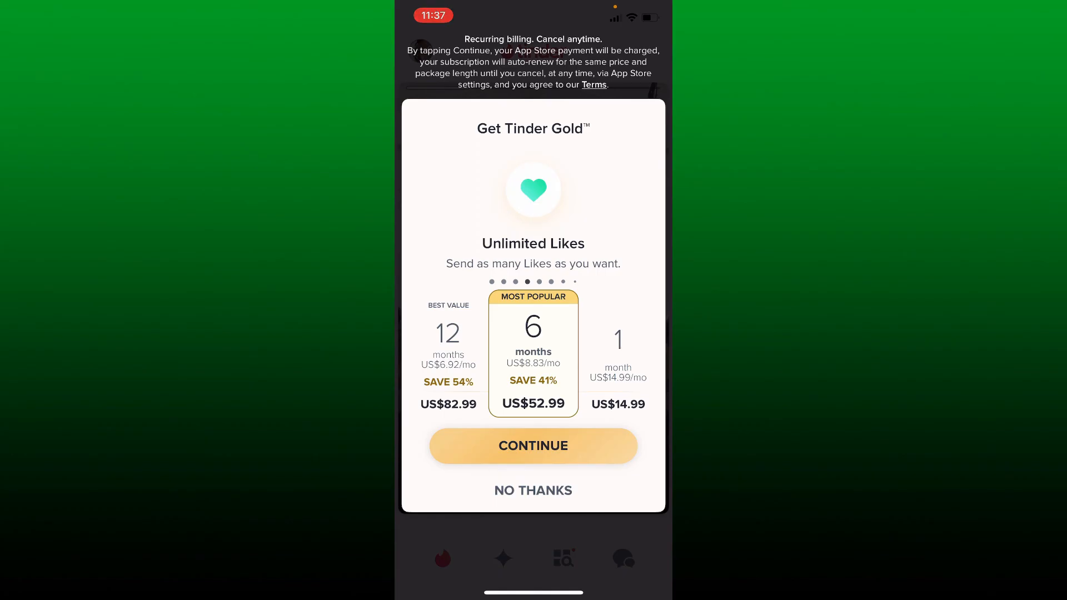
click(532, 491)
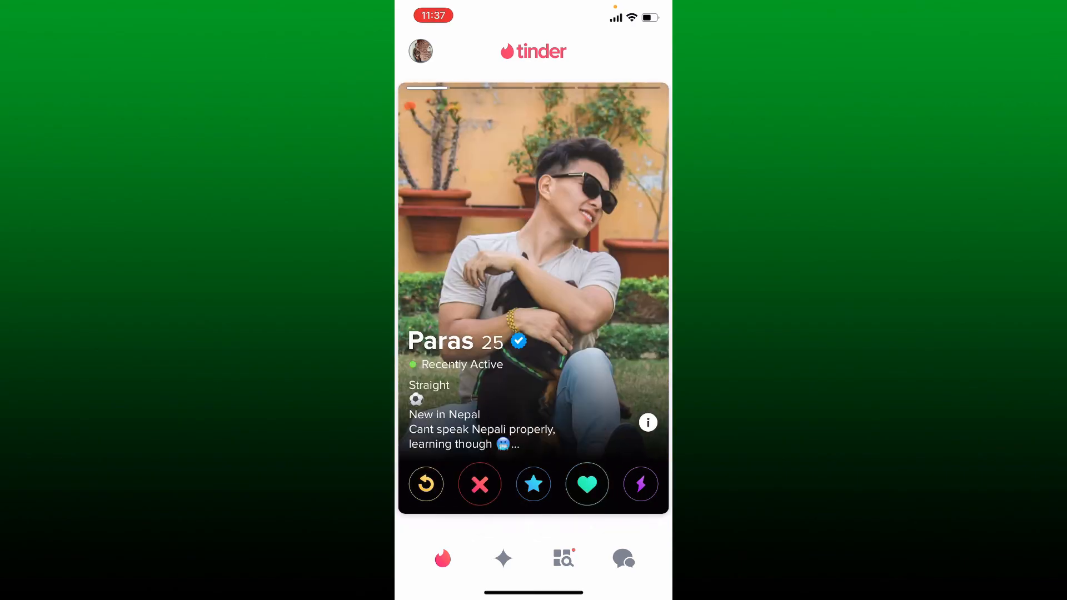
click(479, 484)
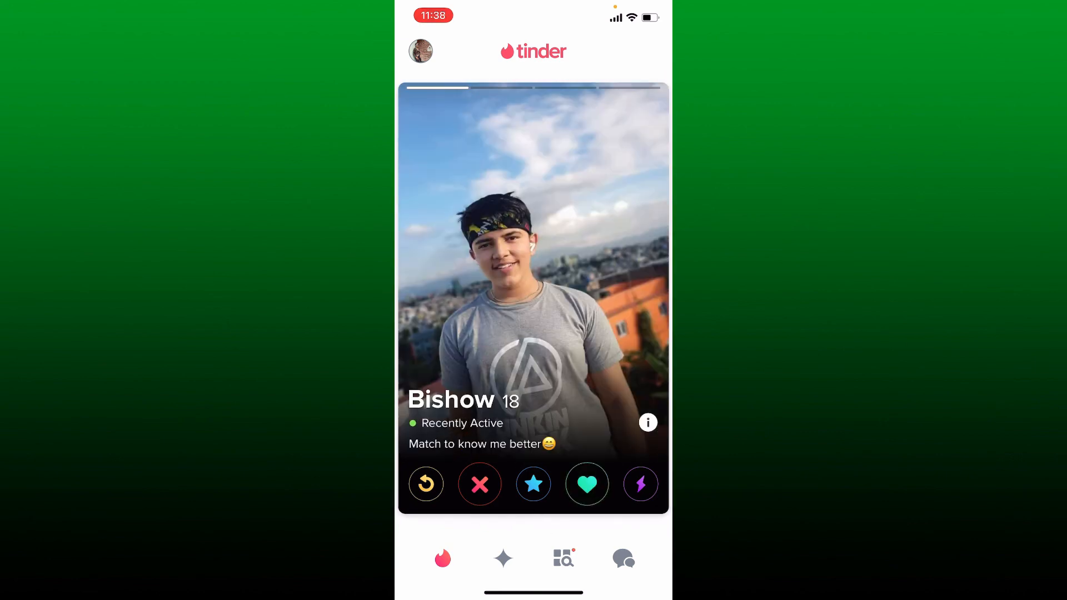